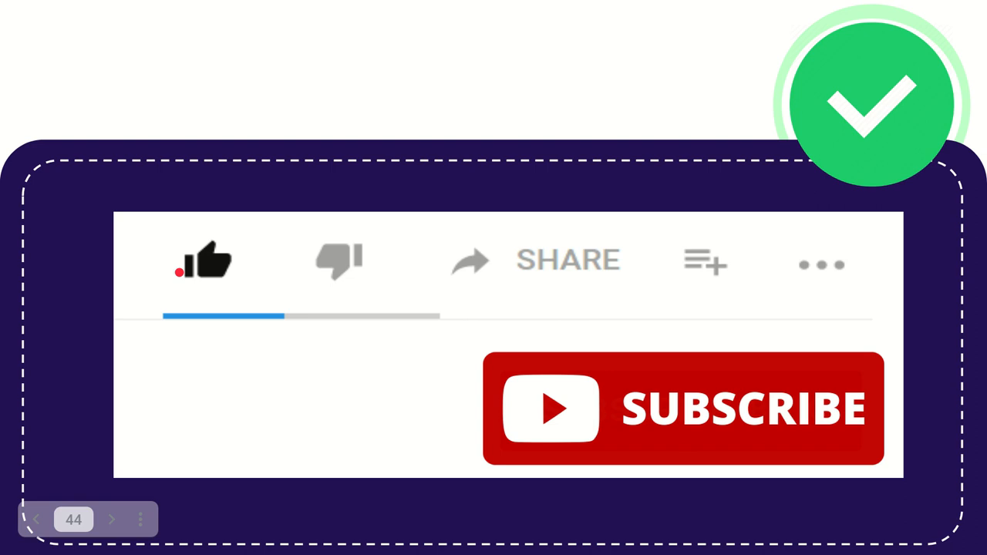
pyautogui.click(204, 261)
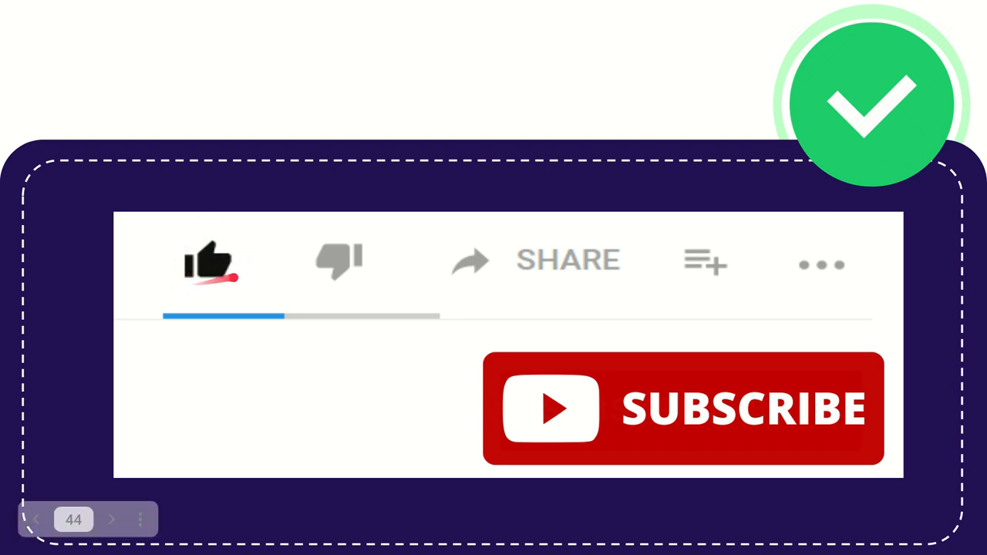
pyautogui.click(208, 261)
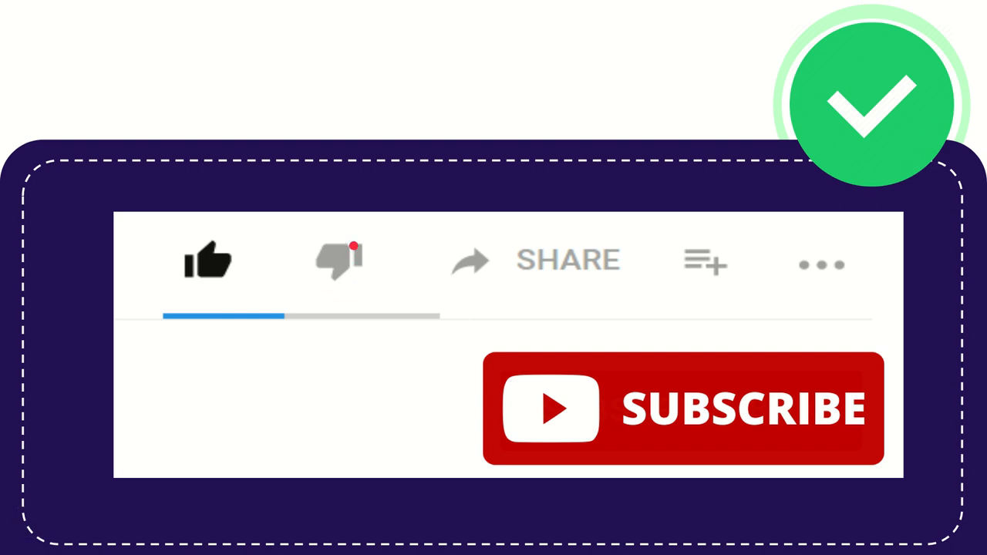
pyautogui.click(336, 260)
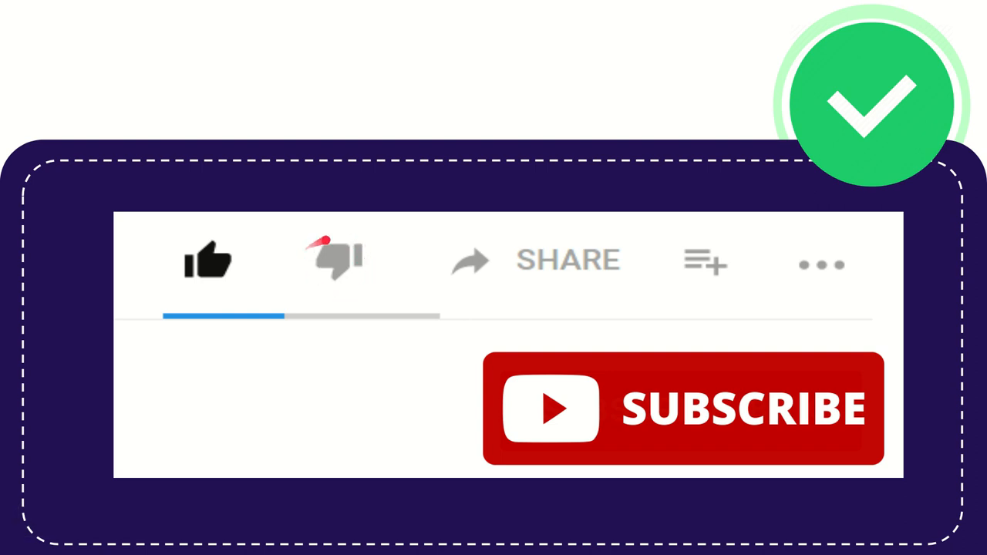